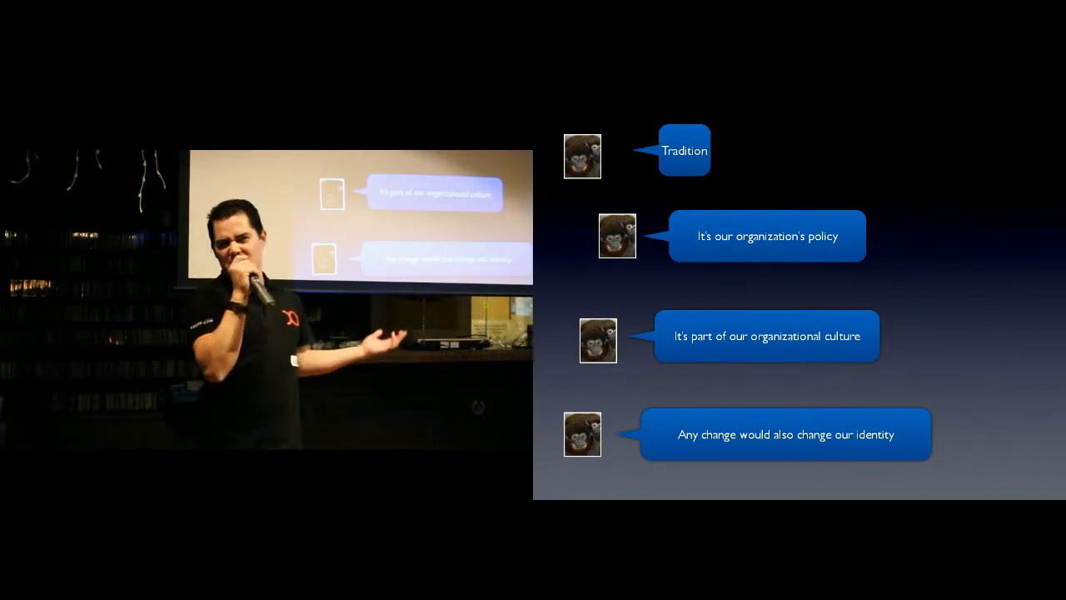
key("Right")
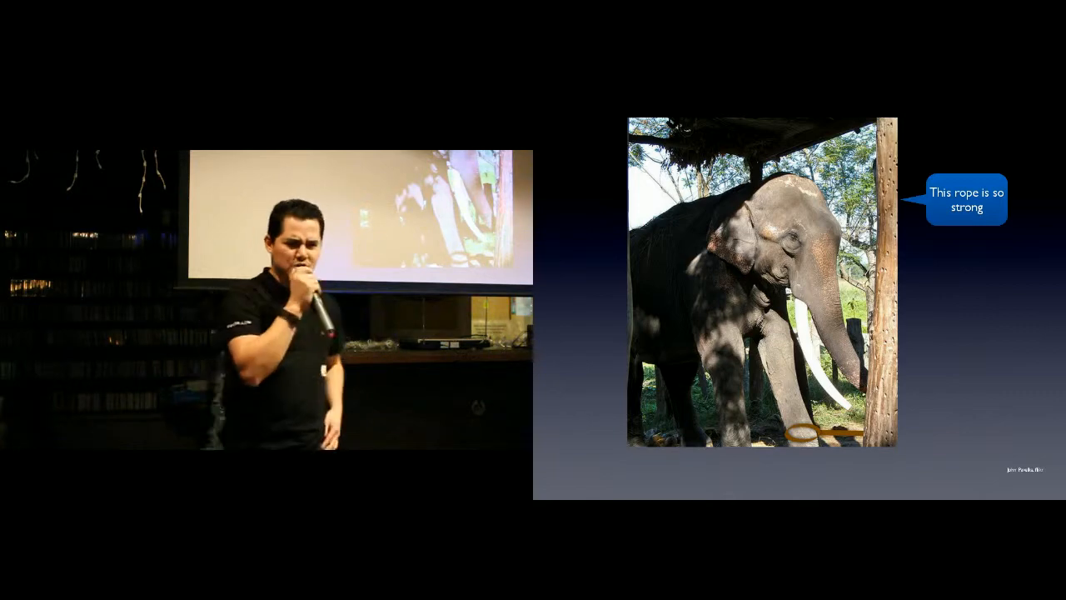